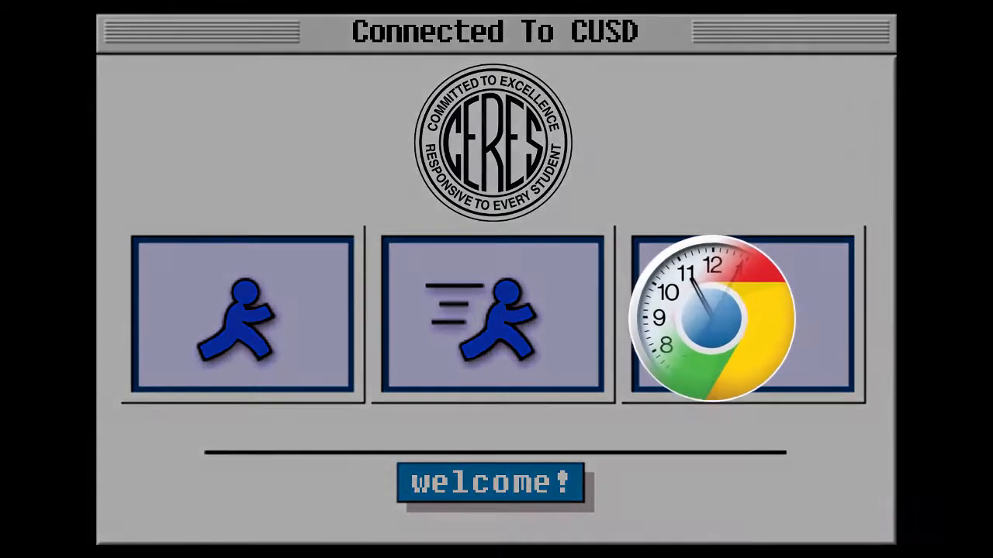
- Preview Appendix B.pdf from the ELD standards folder and scroll to page 19
click(725, 322)
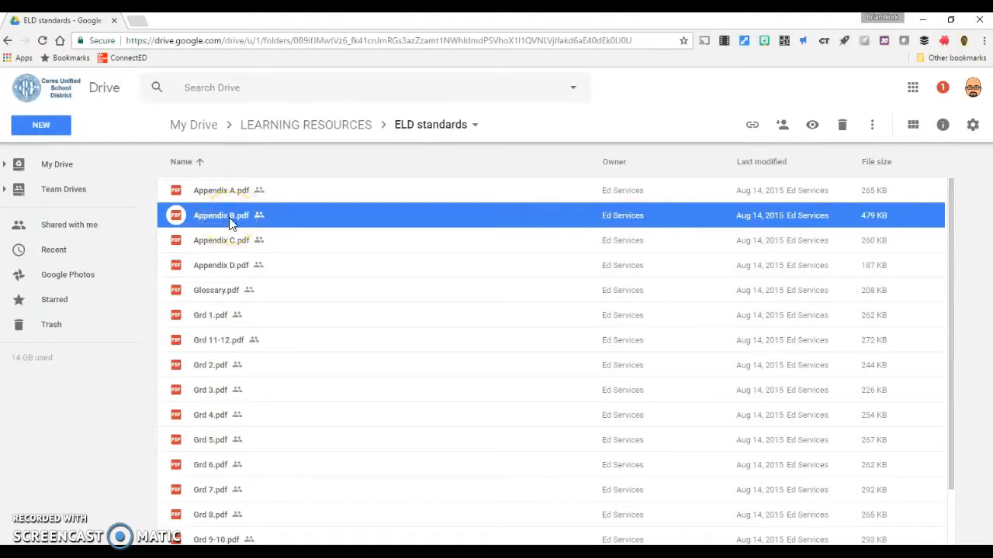
double_click(221, 215)
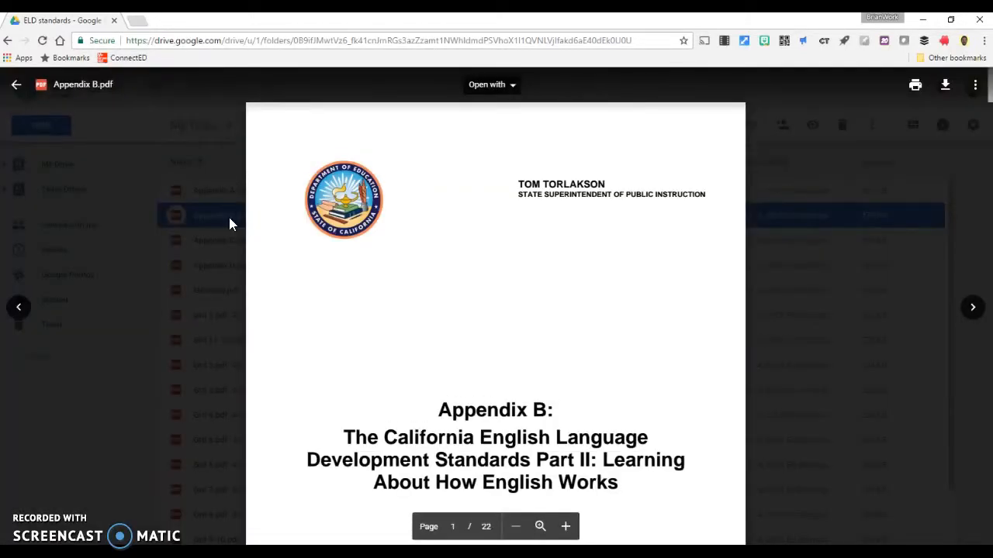
mouse_move(975, 86)
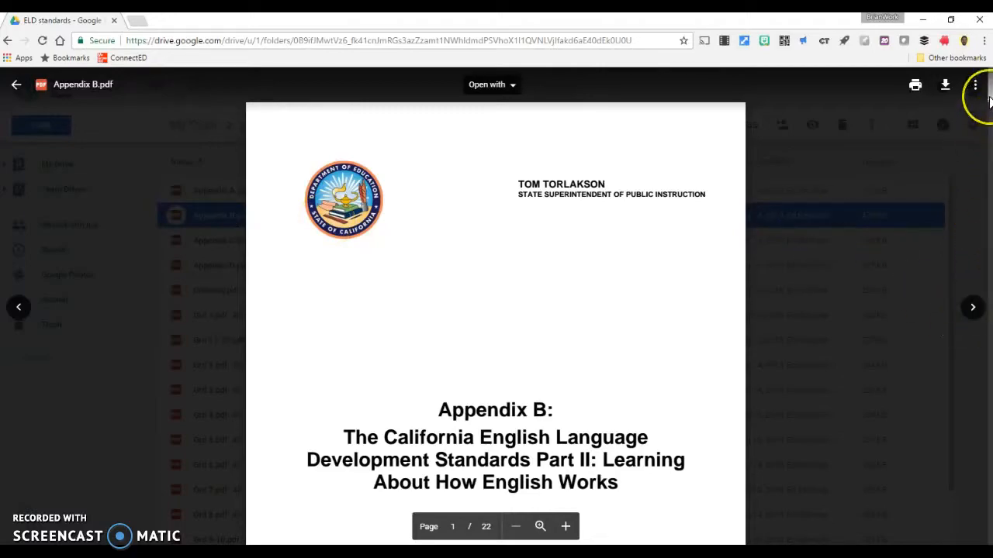
scroll(down, 3)
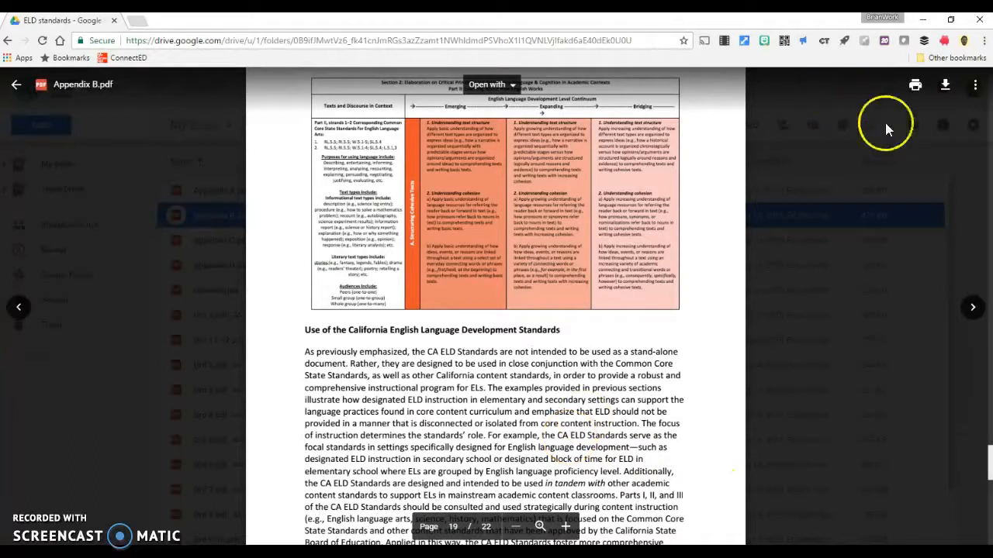
- Open print settings for Appendix B with Save as PDF as the destination
click(488, 86)
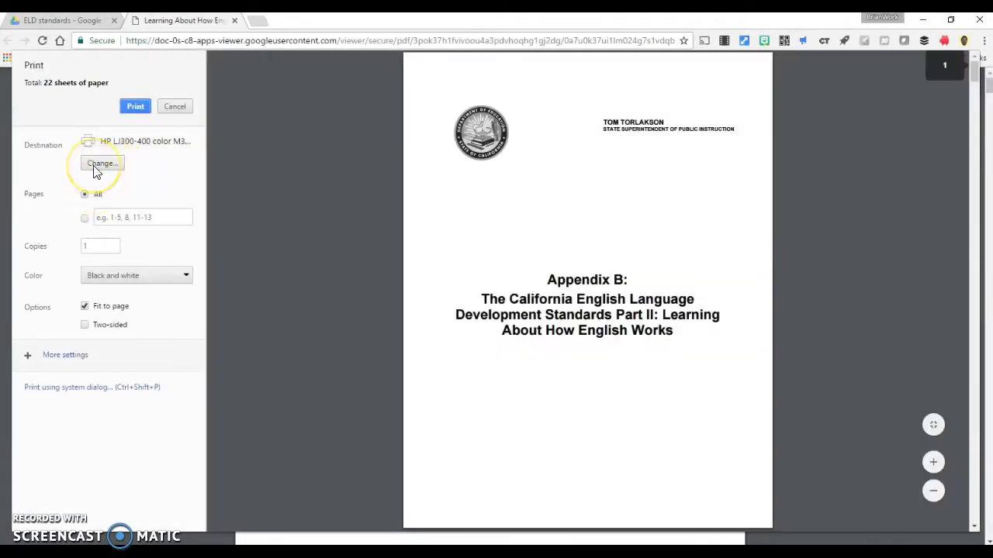
click(101, 163)
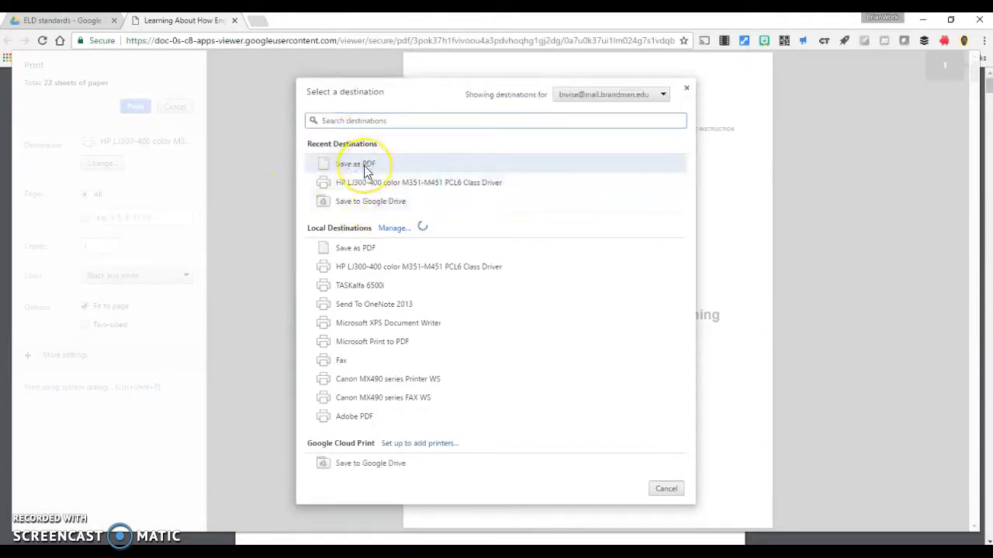
click(355, 163)
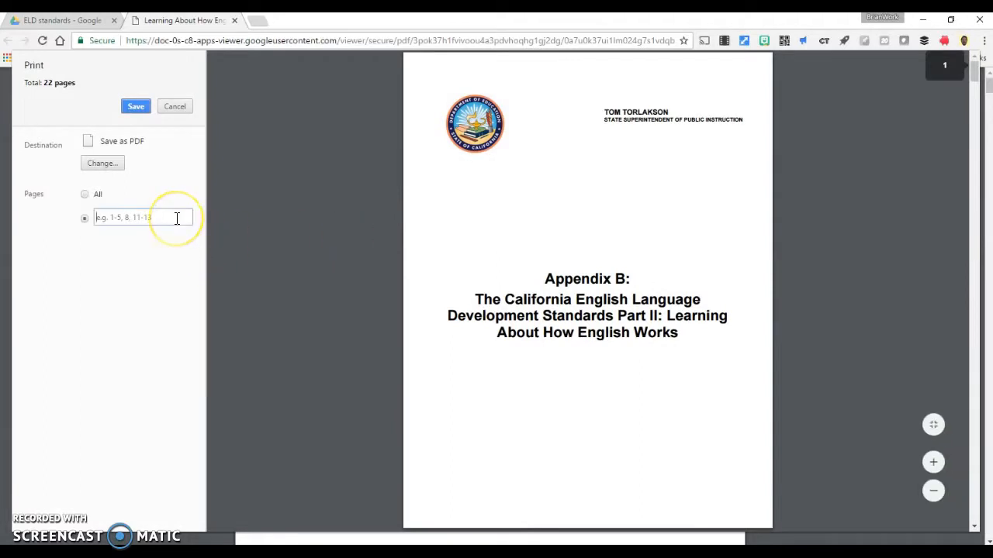
- Set the custom page range to 2-3, 19 and save the PDF
text(2-3, 19)
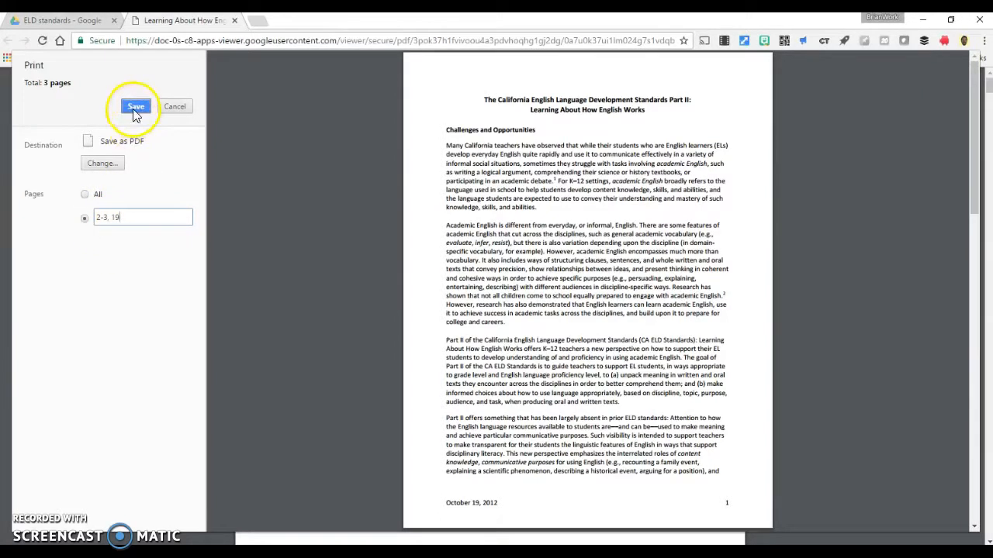
click(135, 106)
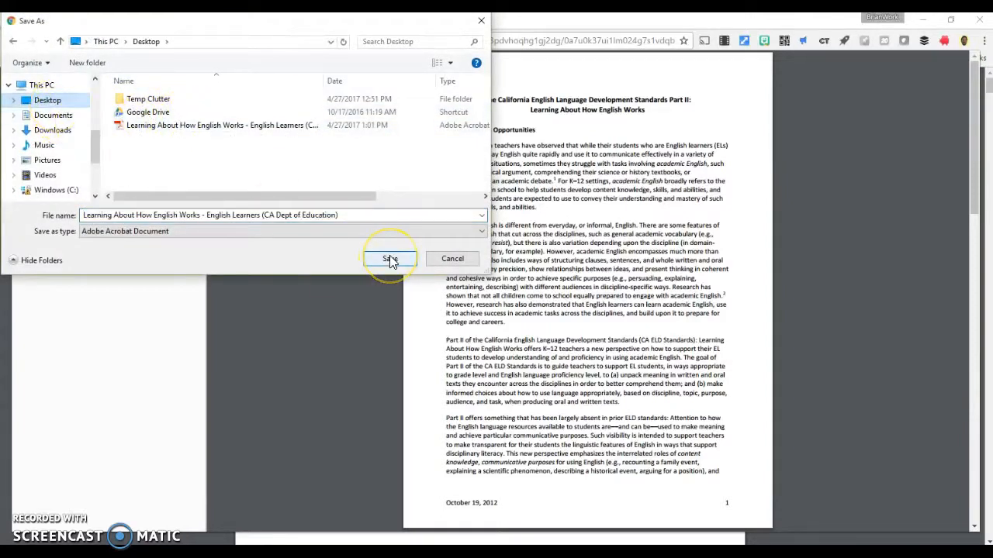
- Save the three-page PDF to the Desktop, confirming replacement of the existing file
click(390, 258)
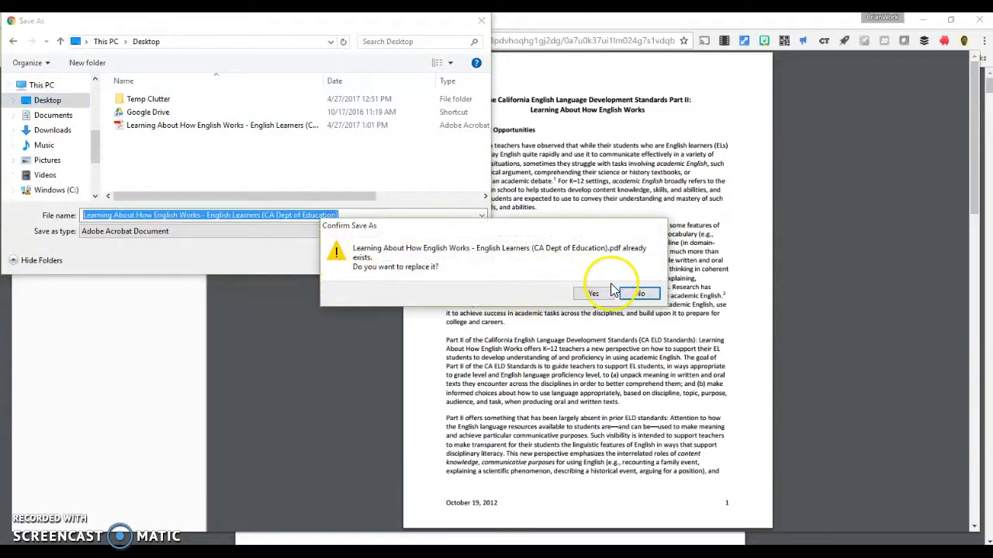
click(614, 293)
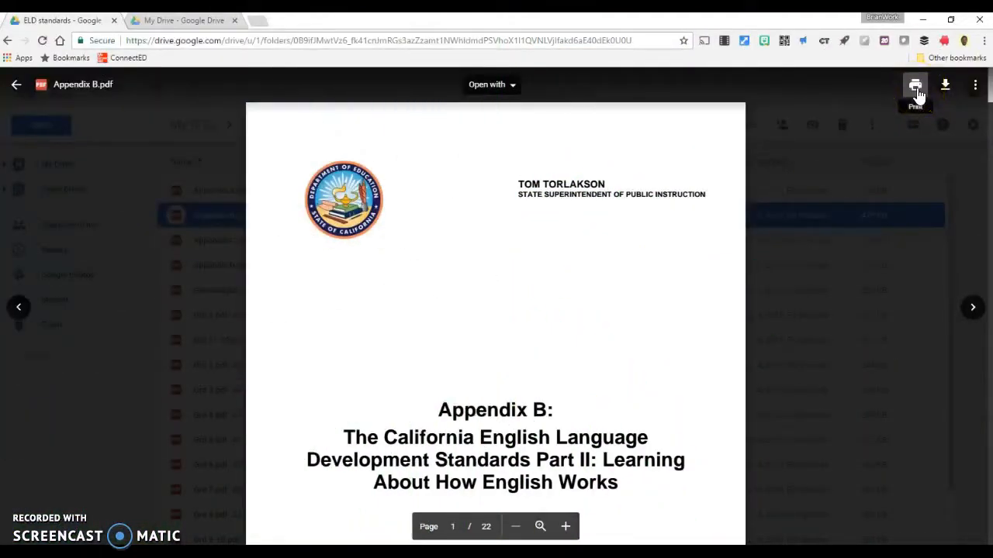
- Print pages 2-3 and 19 of Appendix B with Save to Google Drive as destination
click(913, 85)
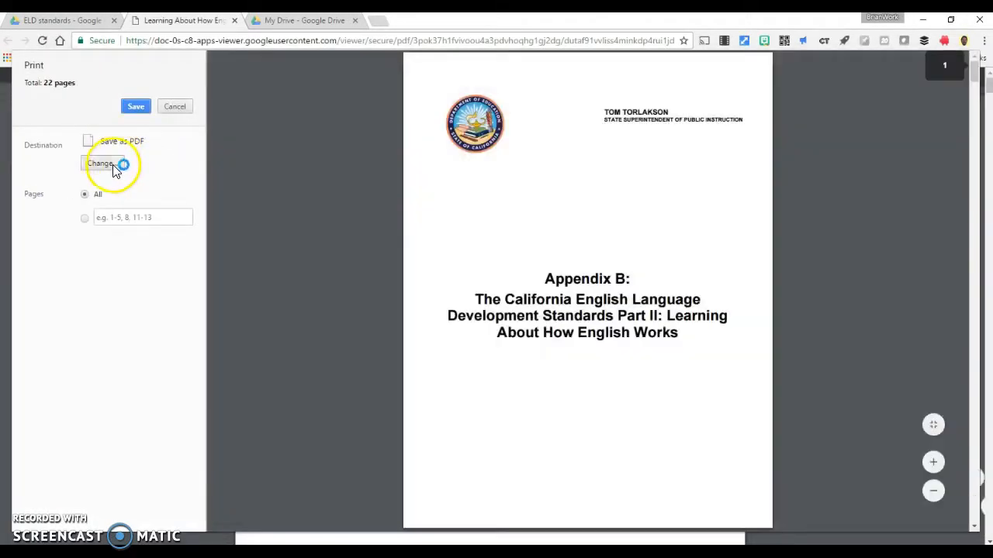
click(100, 163)
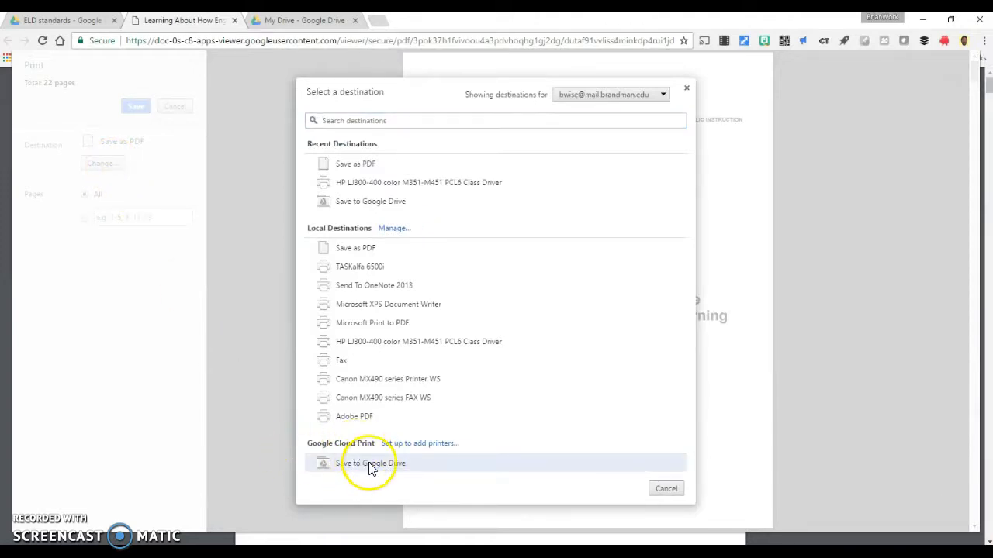
click(366, 463)
text(2-3, 19)
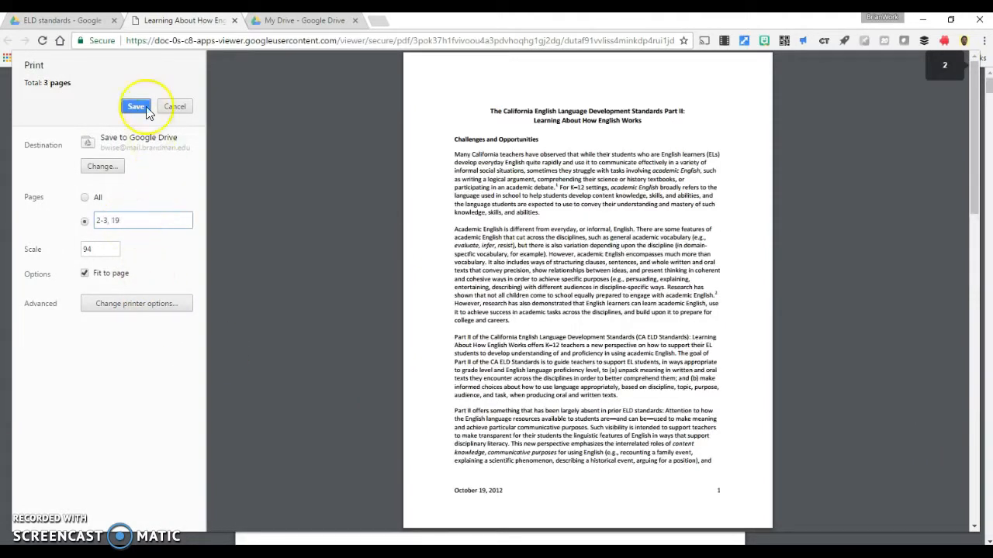
click(135, 106)
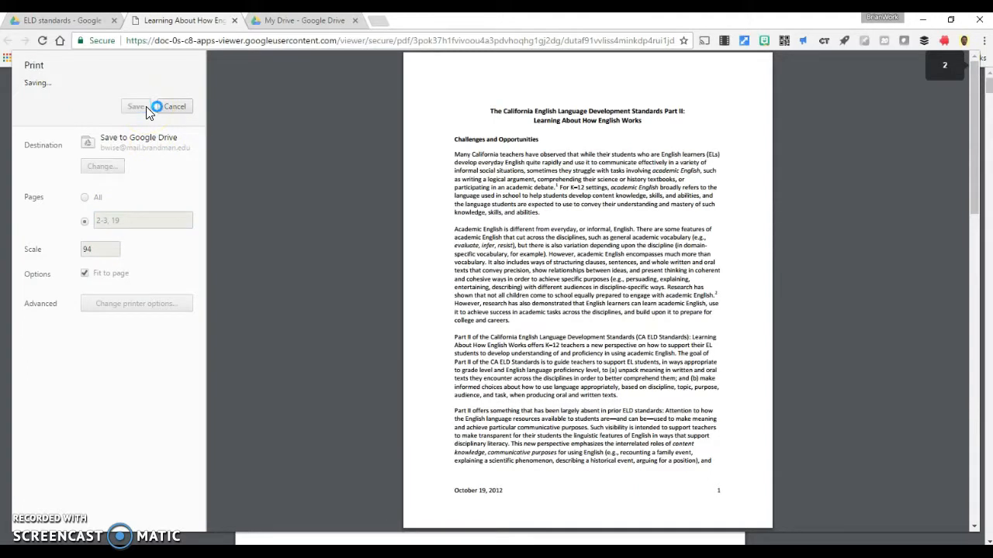
click(174, 106)
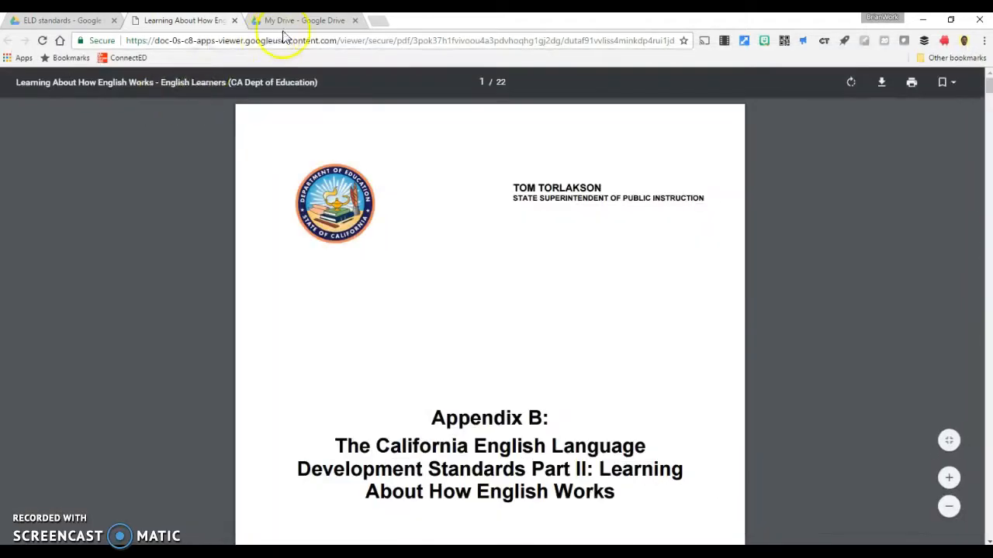
- Switch to My Drive to find the new 'Learning About How English Works' PDF
click(301, 20)
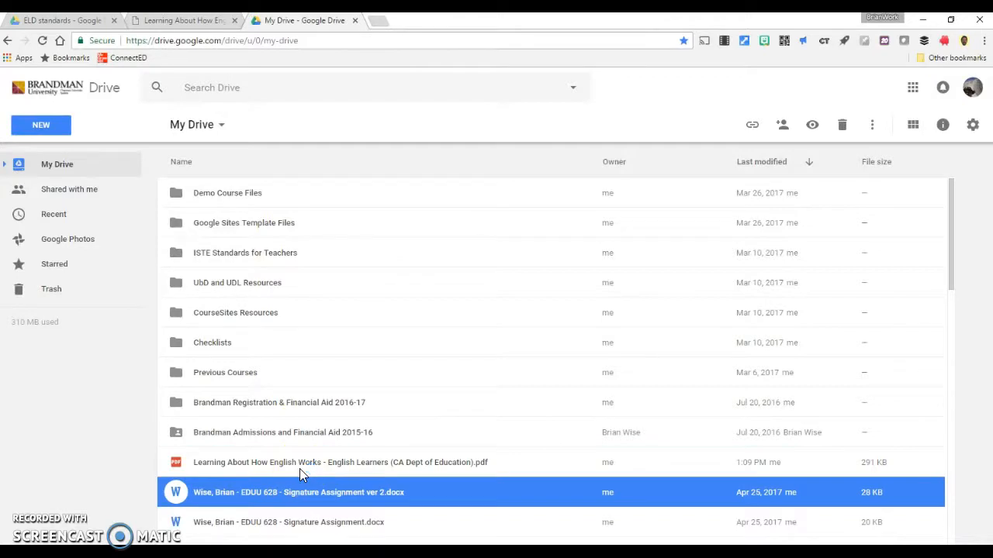
mouse_move(296, 473)
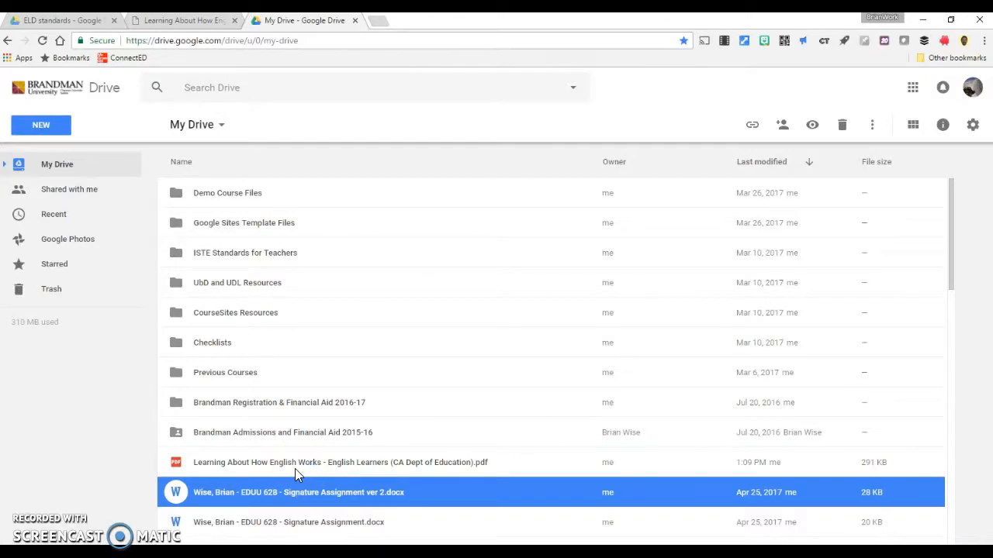